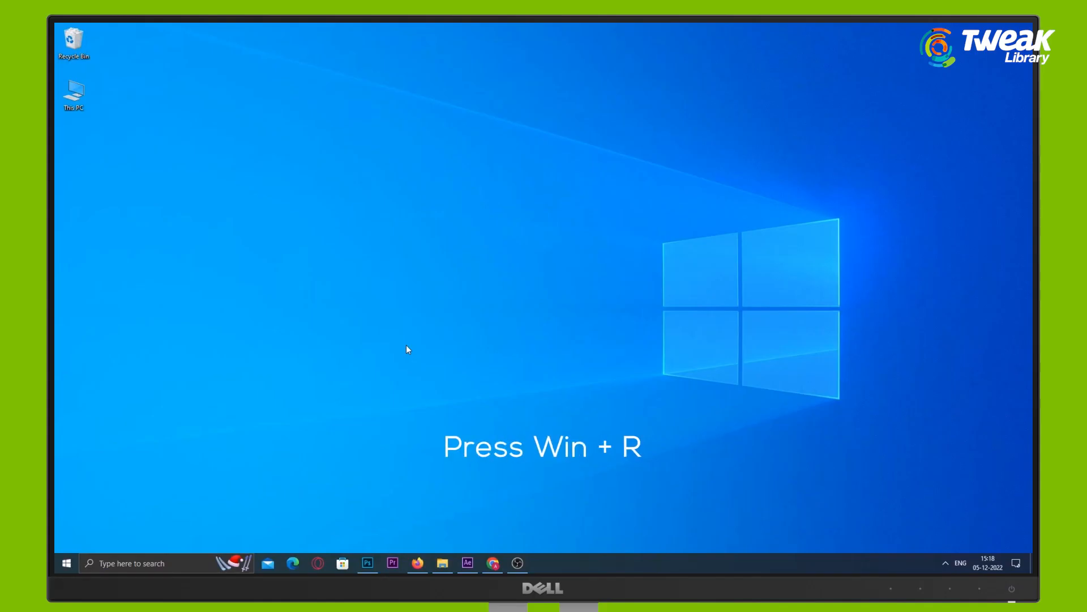
- Run services.msc from the Run dialog to launch the Services console
{"action": "key", "text": "Win+r"}
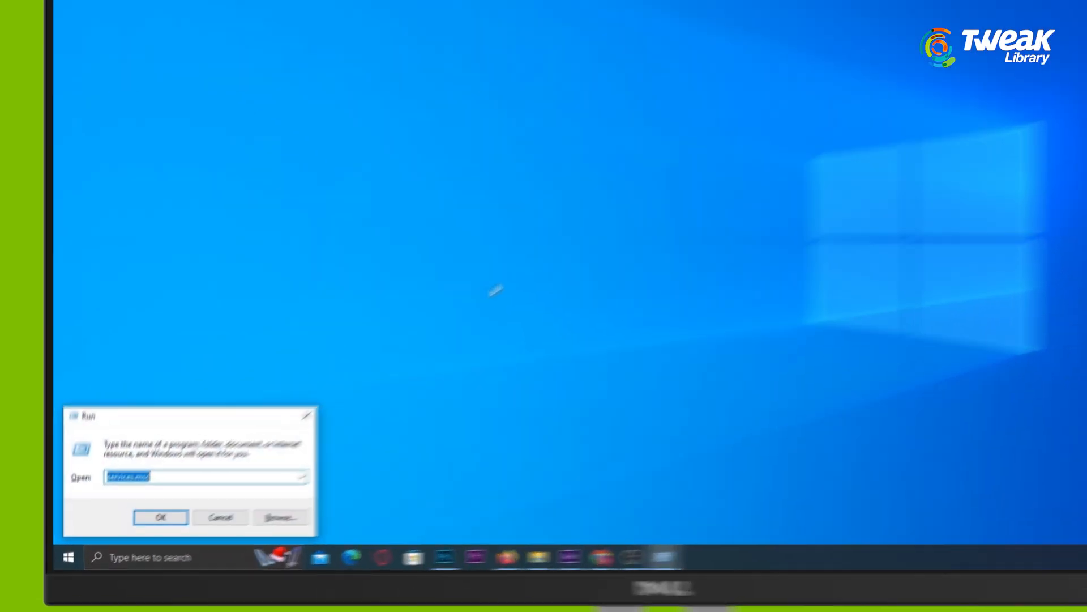
{"action": "type", "text": "services.msc"}
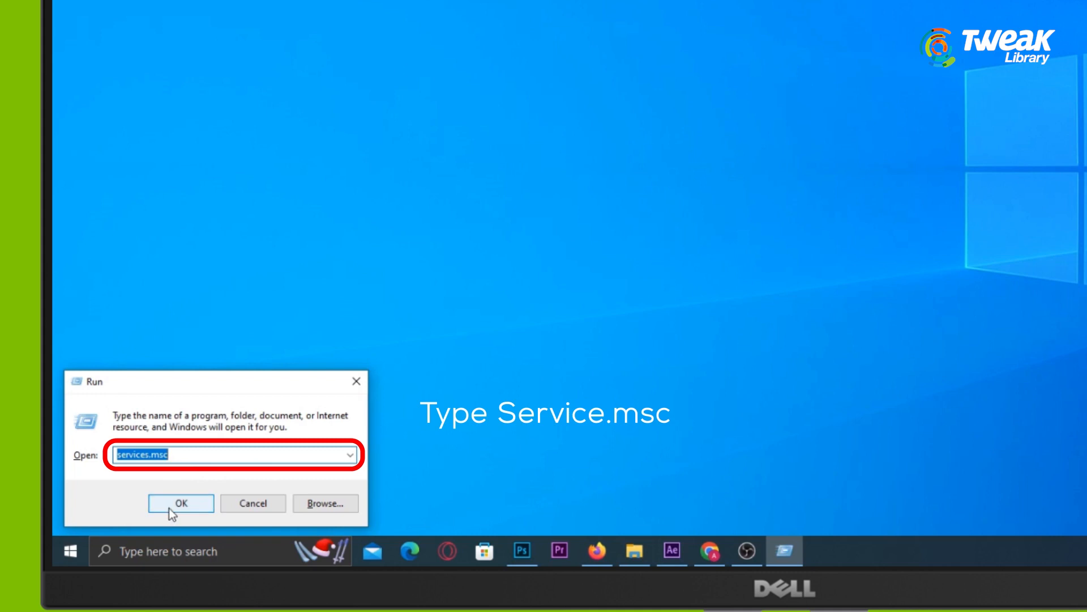
{"action": "left_click", "coordinate": [180, 503]}
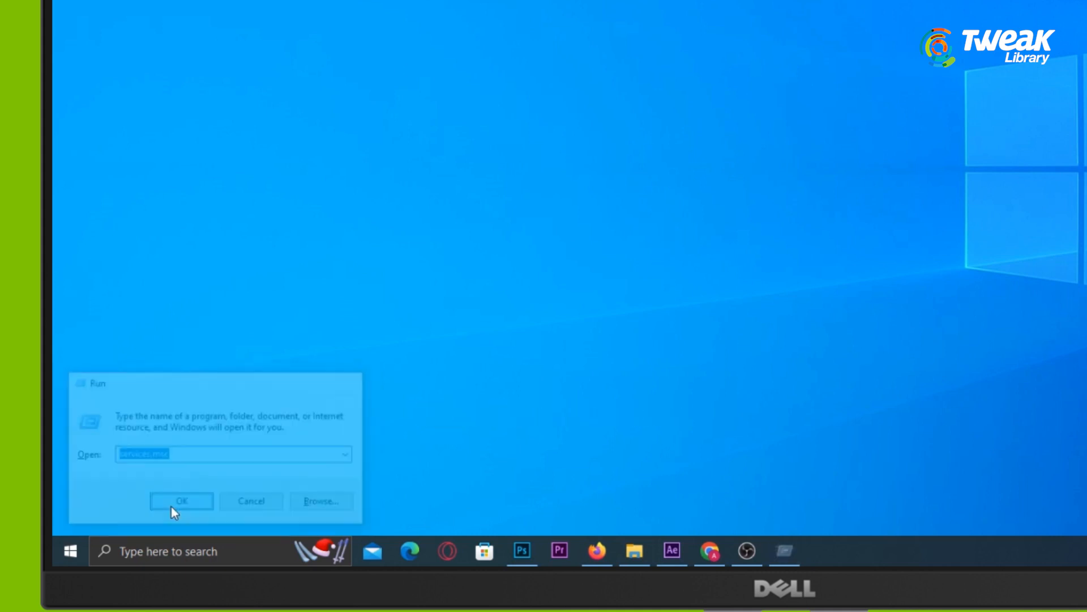
- Open Properties for NVIDIA Display Container LS, showing Automatic startup and Running status
{"action": "left_click", "coordinate": [181, 500]}
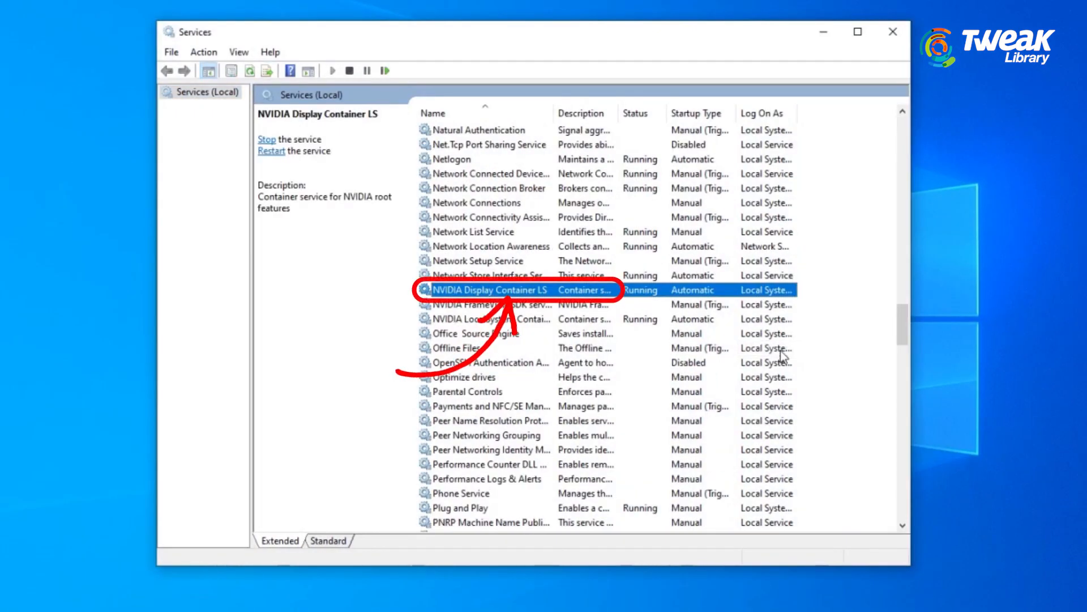
{"action": "right_click", "coordinate": [488, 290]}
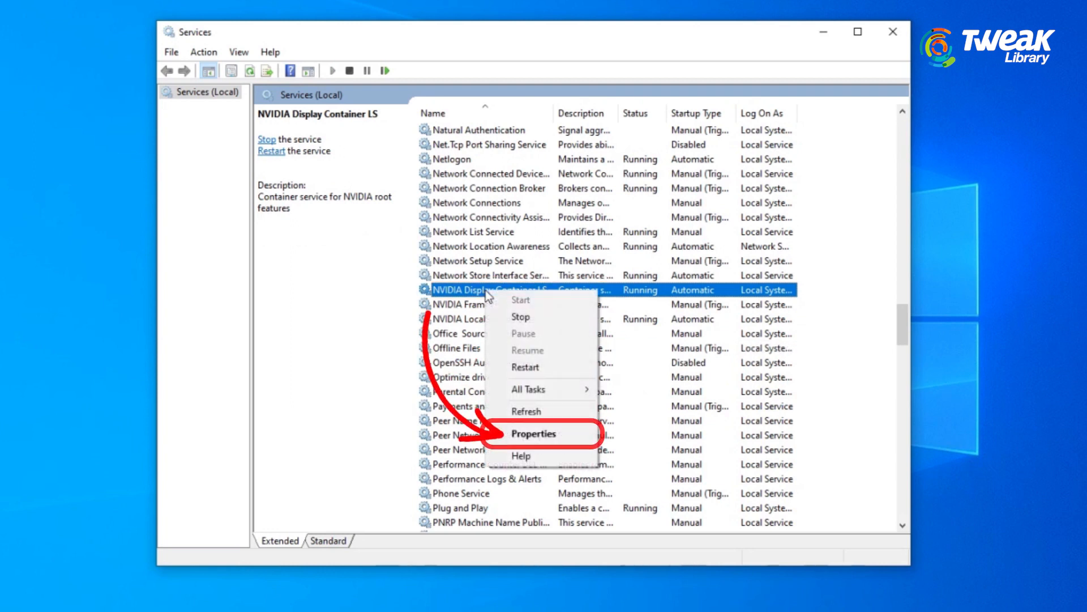
{"action": "mouse_move", "coordinate": [544, 438]}
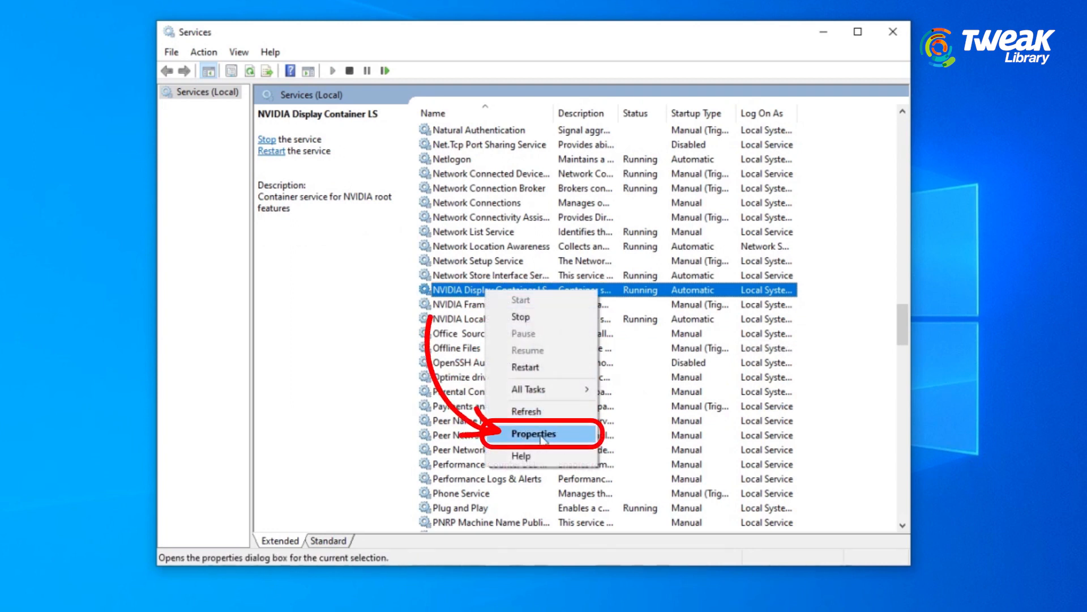
{"action": "left_click", "coordinate": [534, 433]}
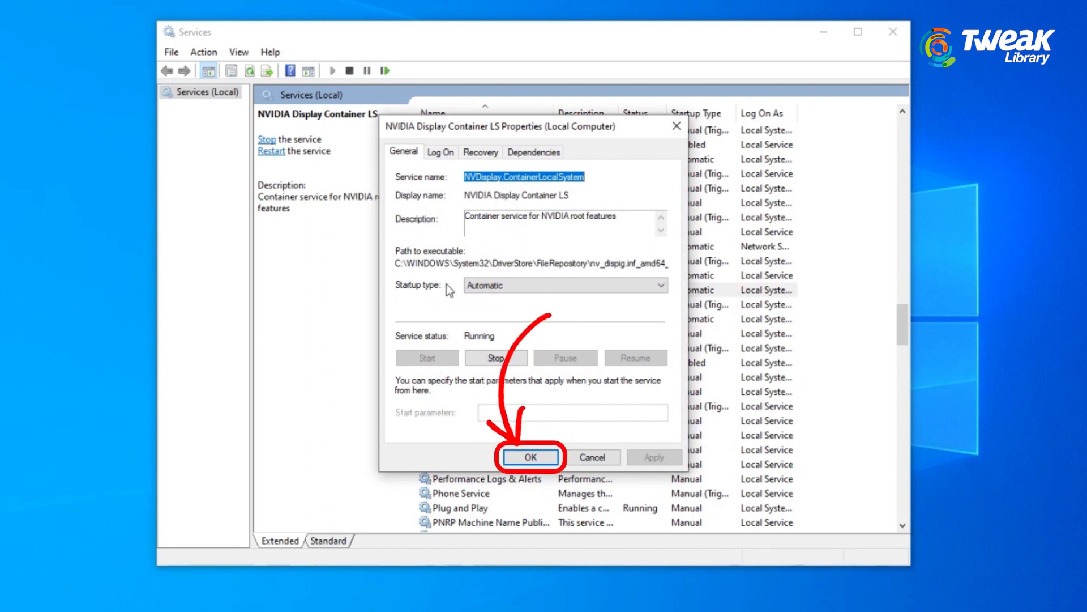
- Accept Automatic startup, then stop and restart NVIDIA Display Container LS
{"action": "left_click", "coordinate": [531, 457]}
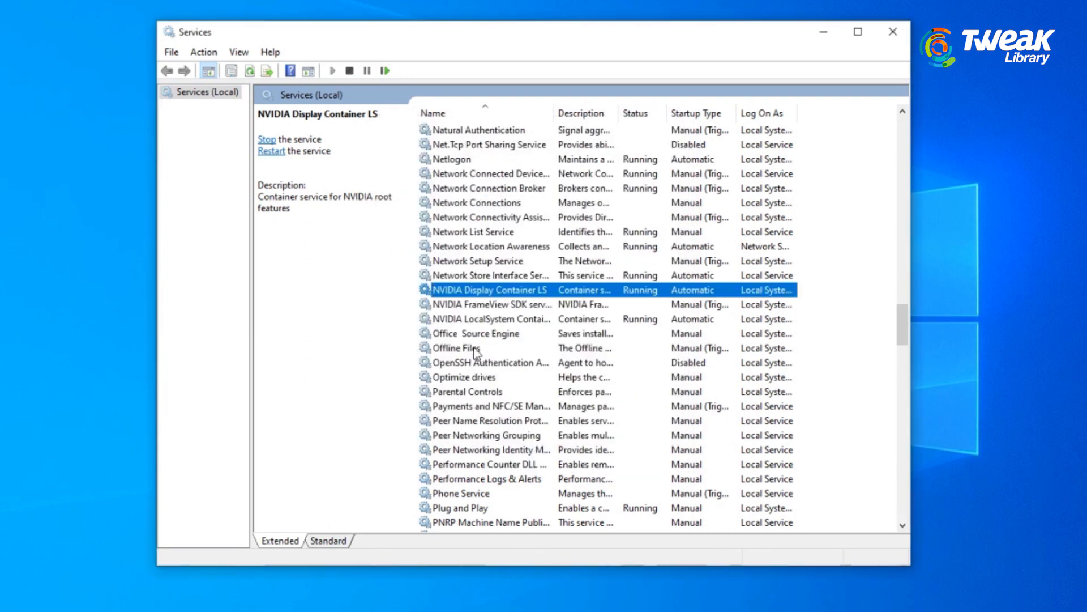
{"action": "right_click", "coordinate": [490, 290]}
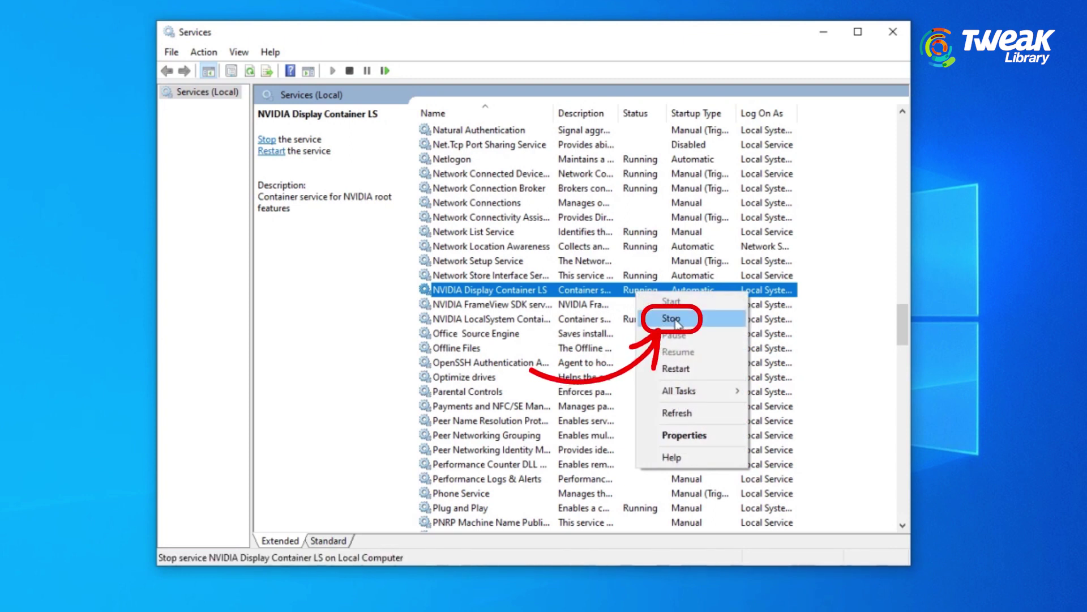
{"action": "left_click", "coordinate": [672, 317]}
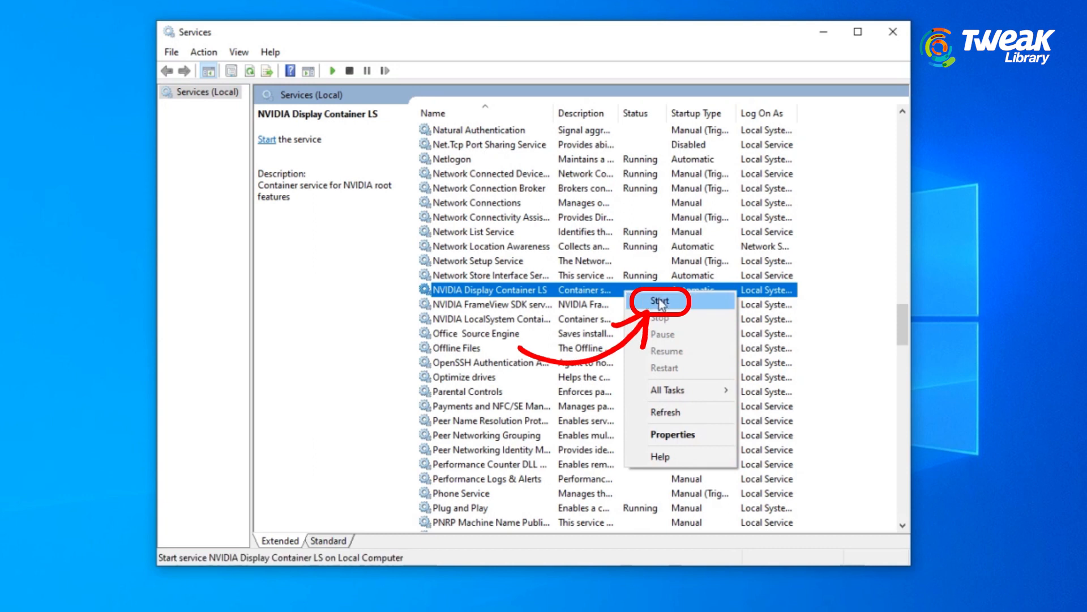
{"action": "left_click", "coordinate": [660, 300]}
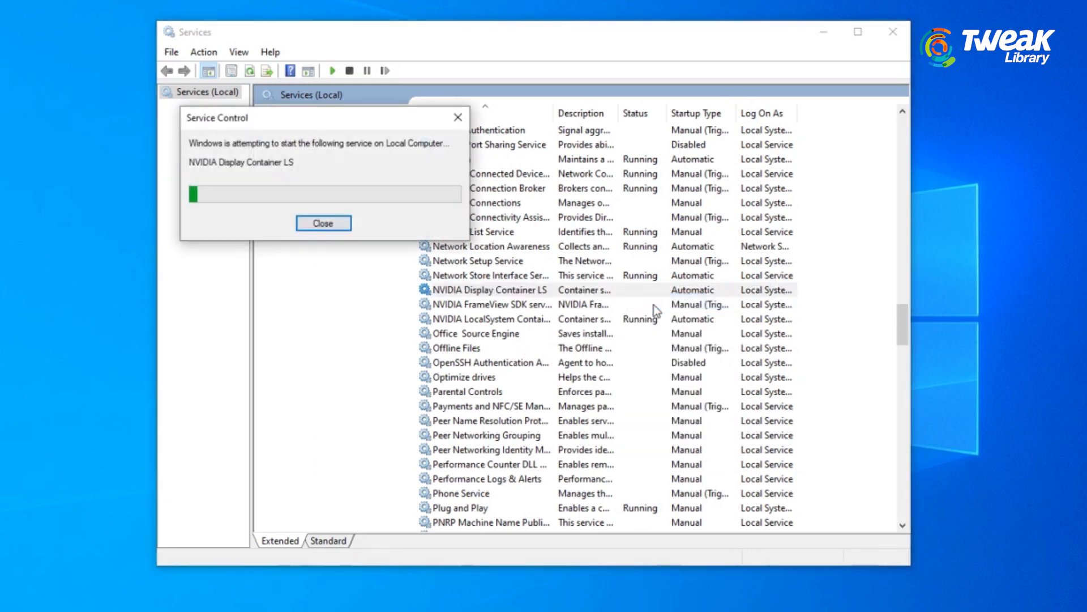